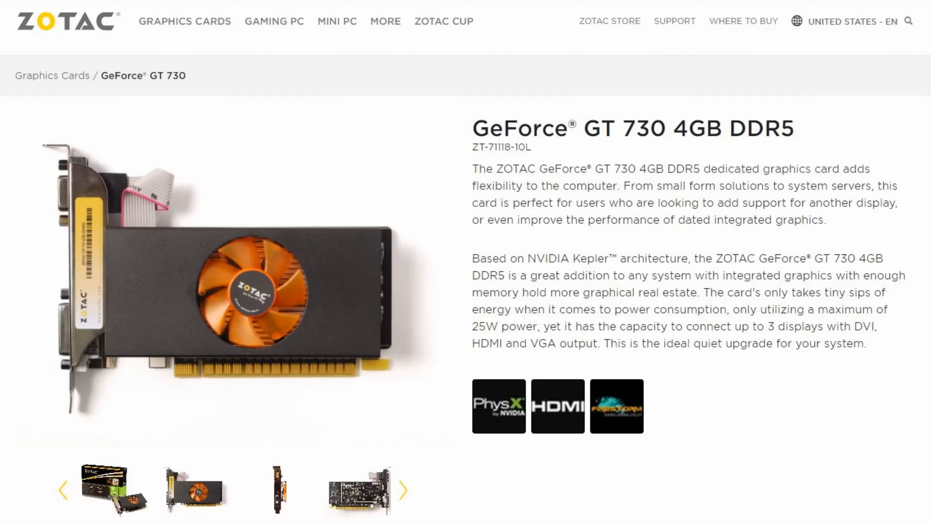
scroll(down, 3)
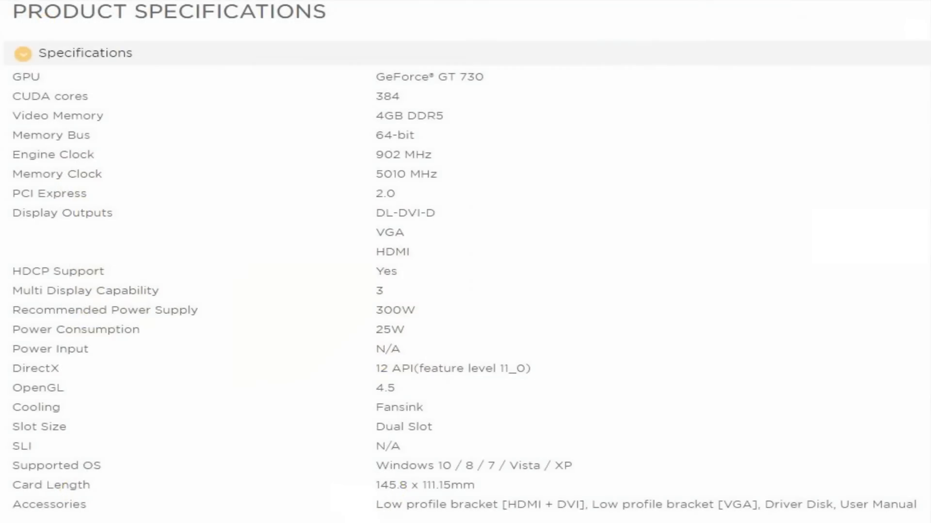